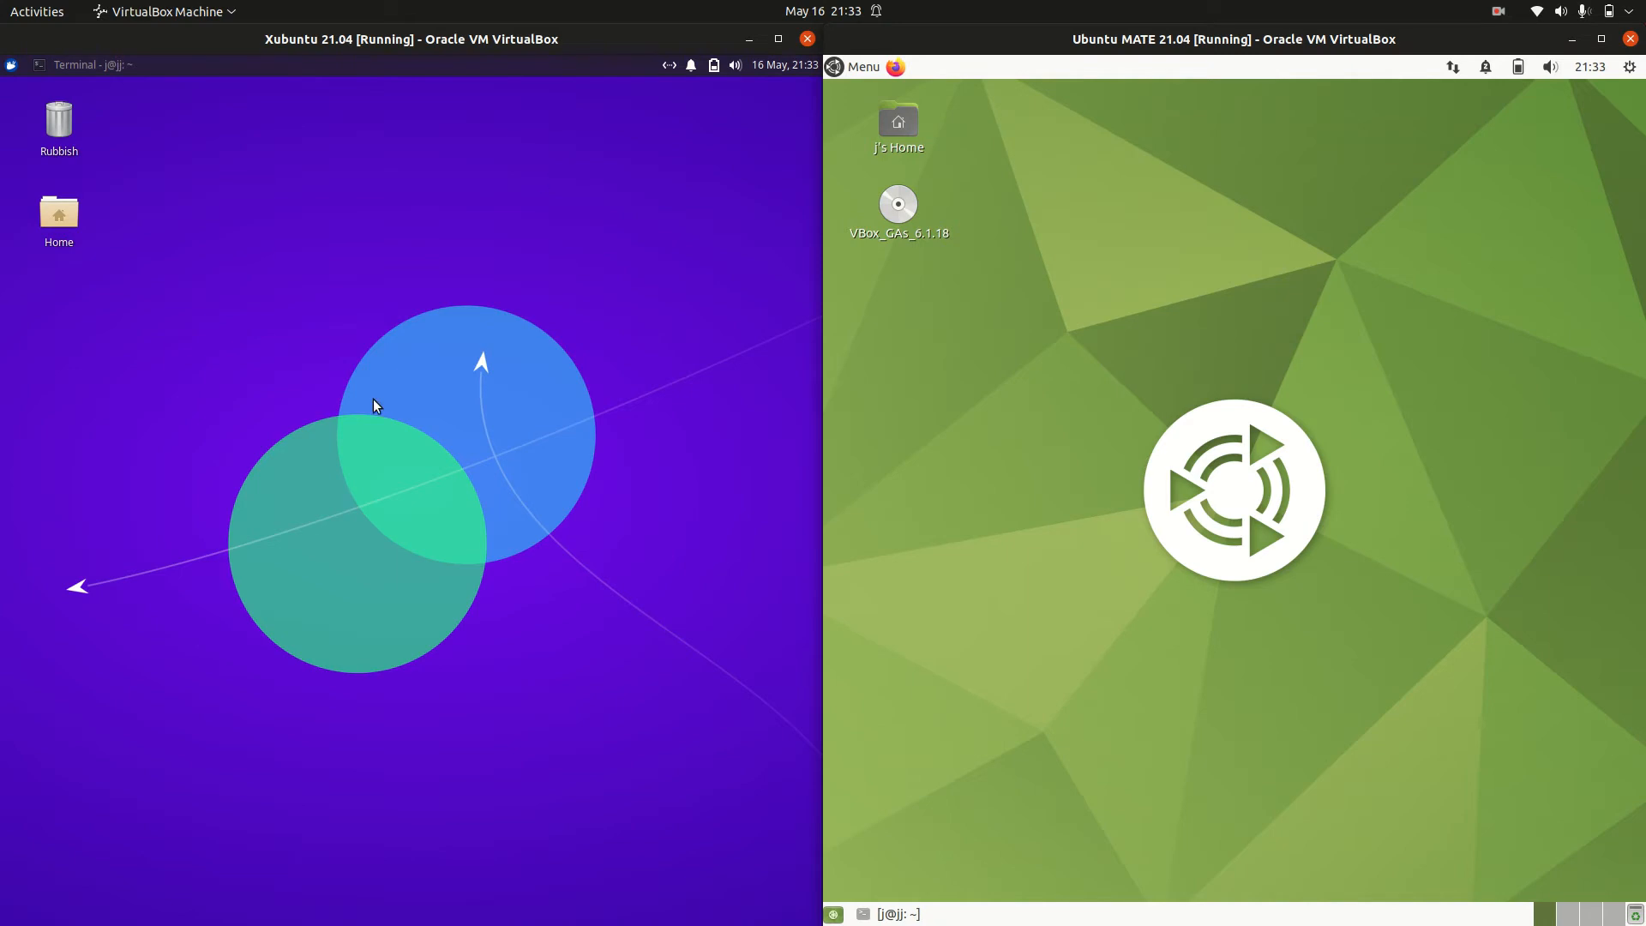
mouse_move(597, 674)
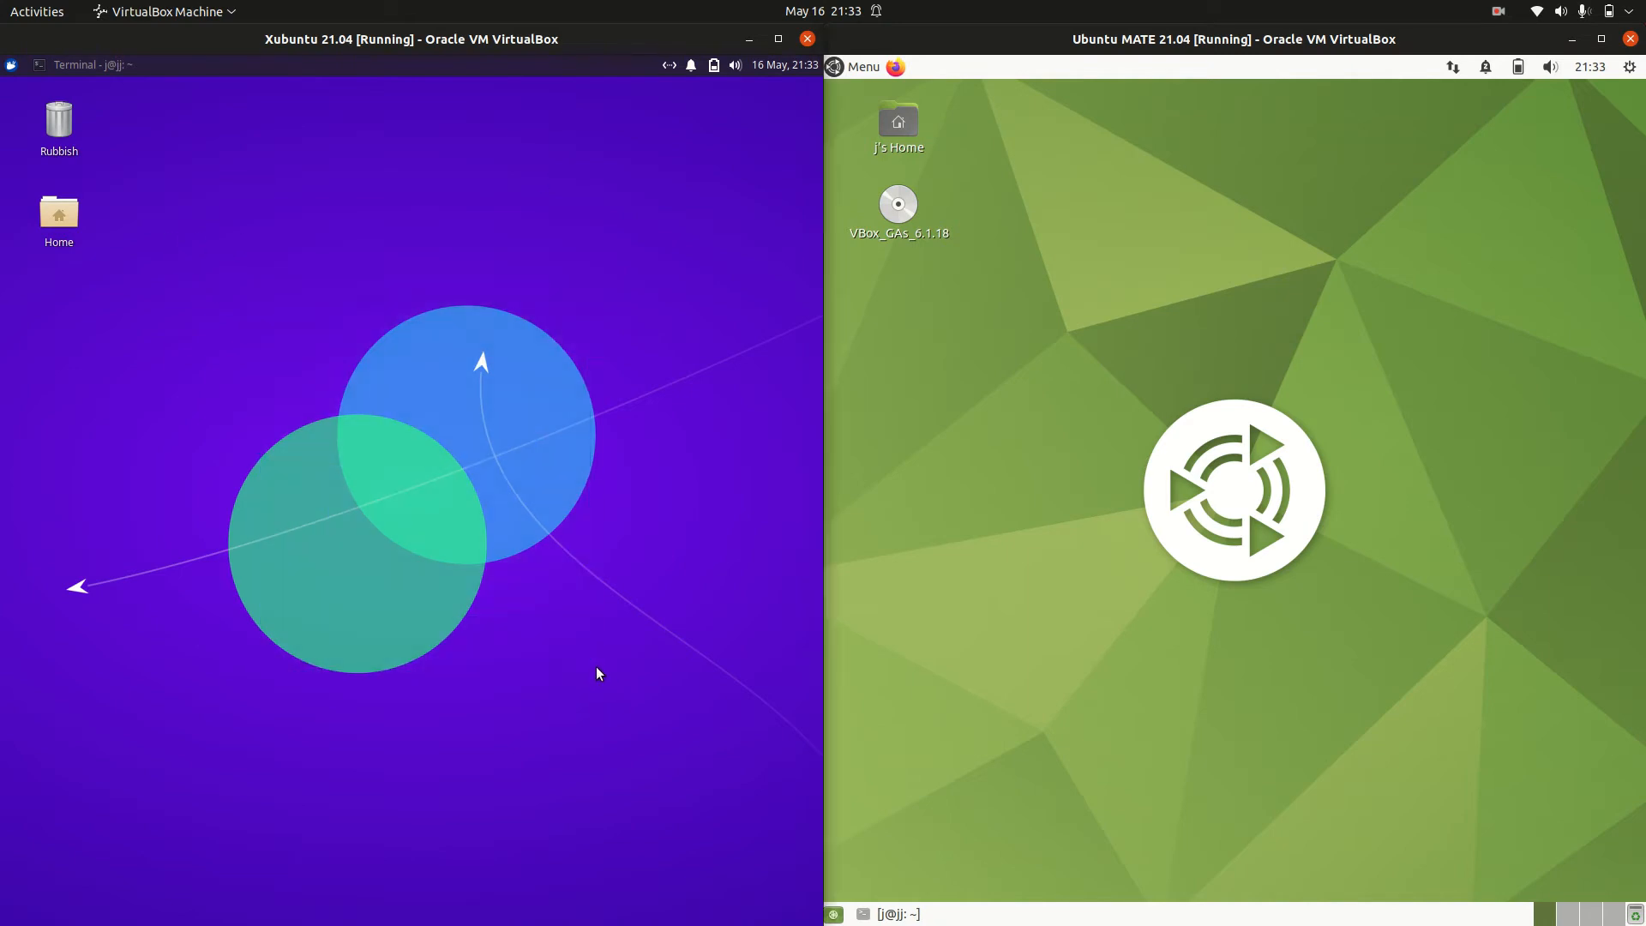
mouse_move(998, 501)
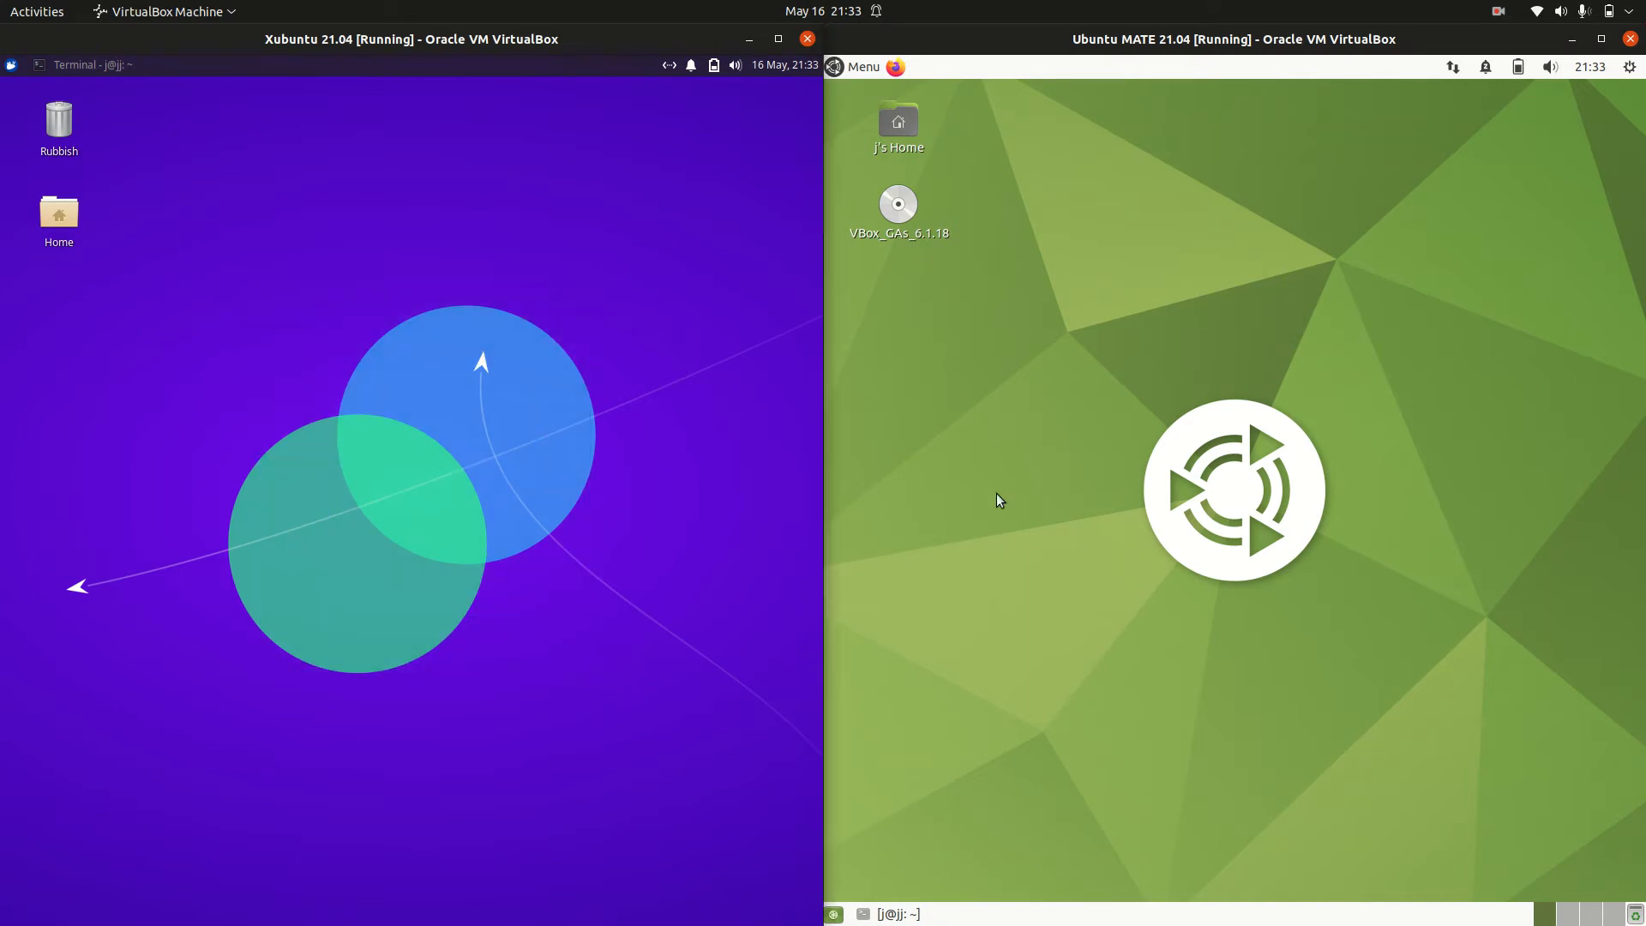
mouse_move(1419, 632)
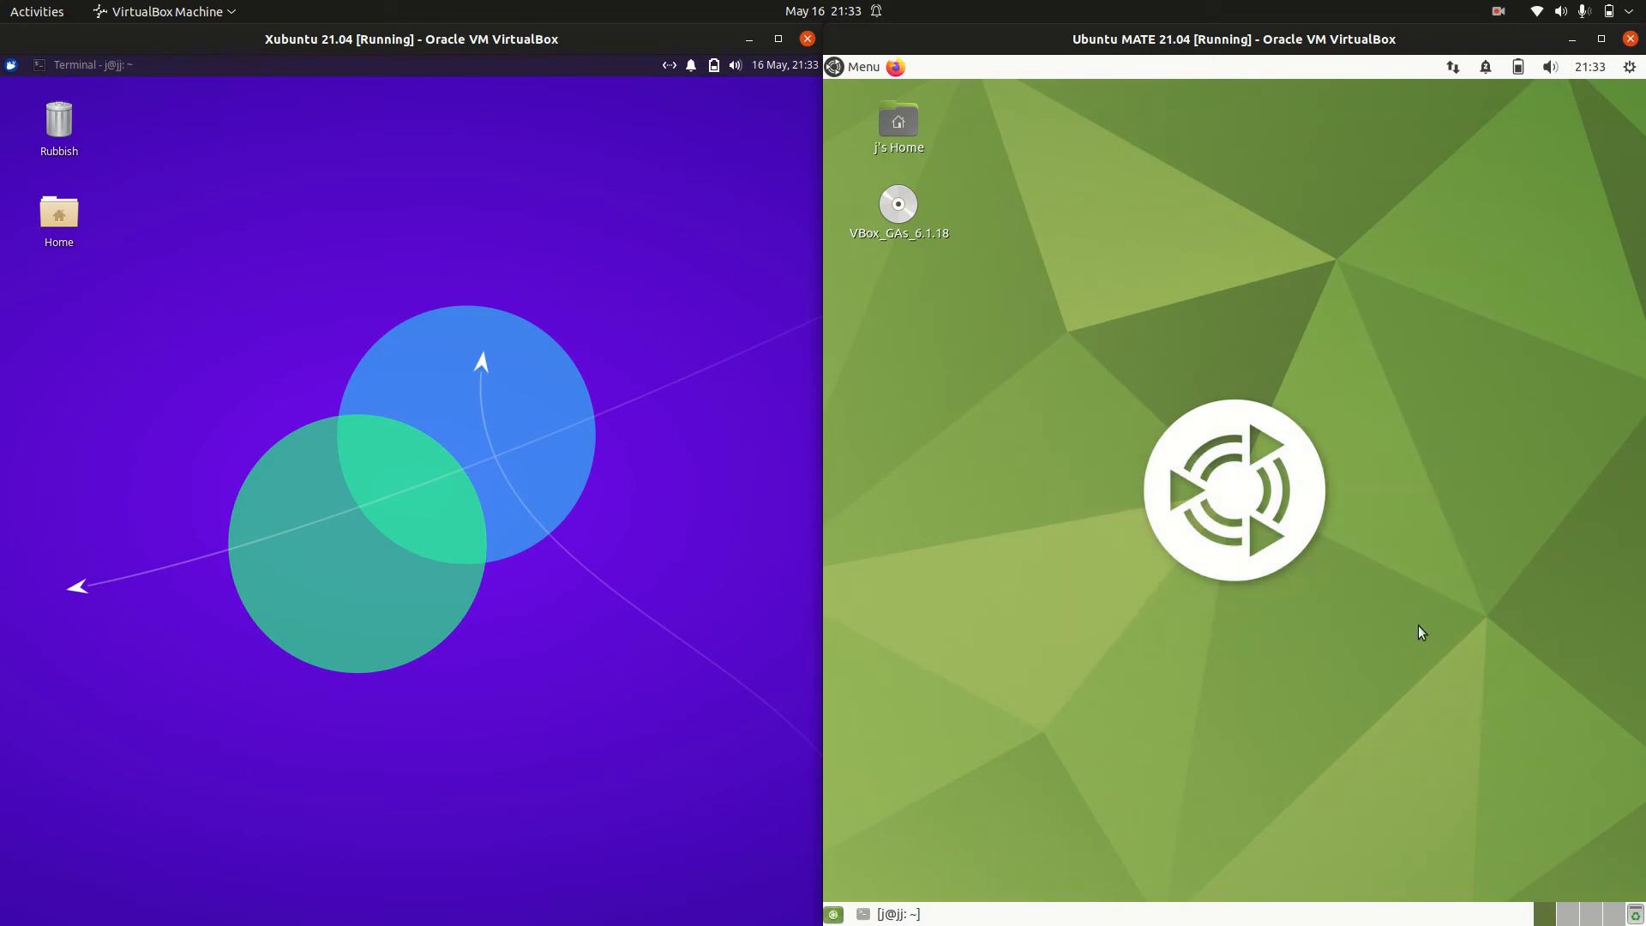
mouse_move(3, 375)
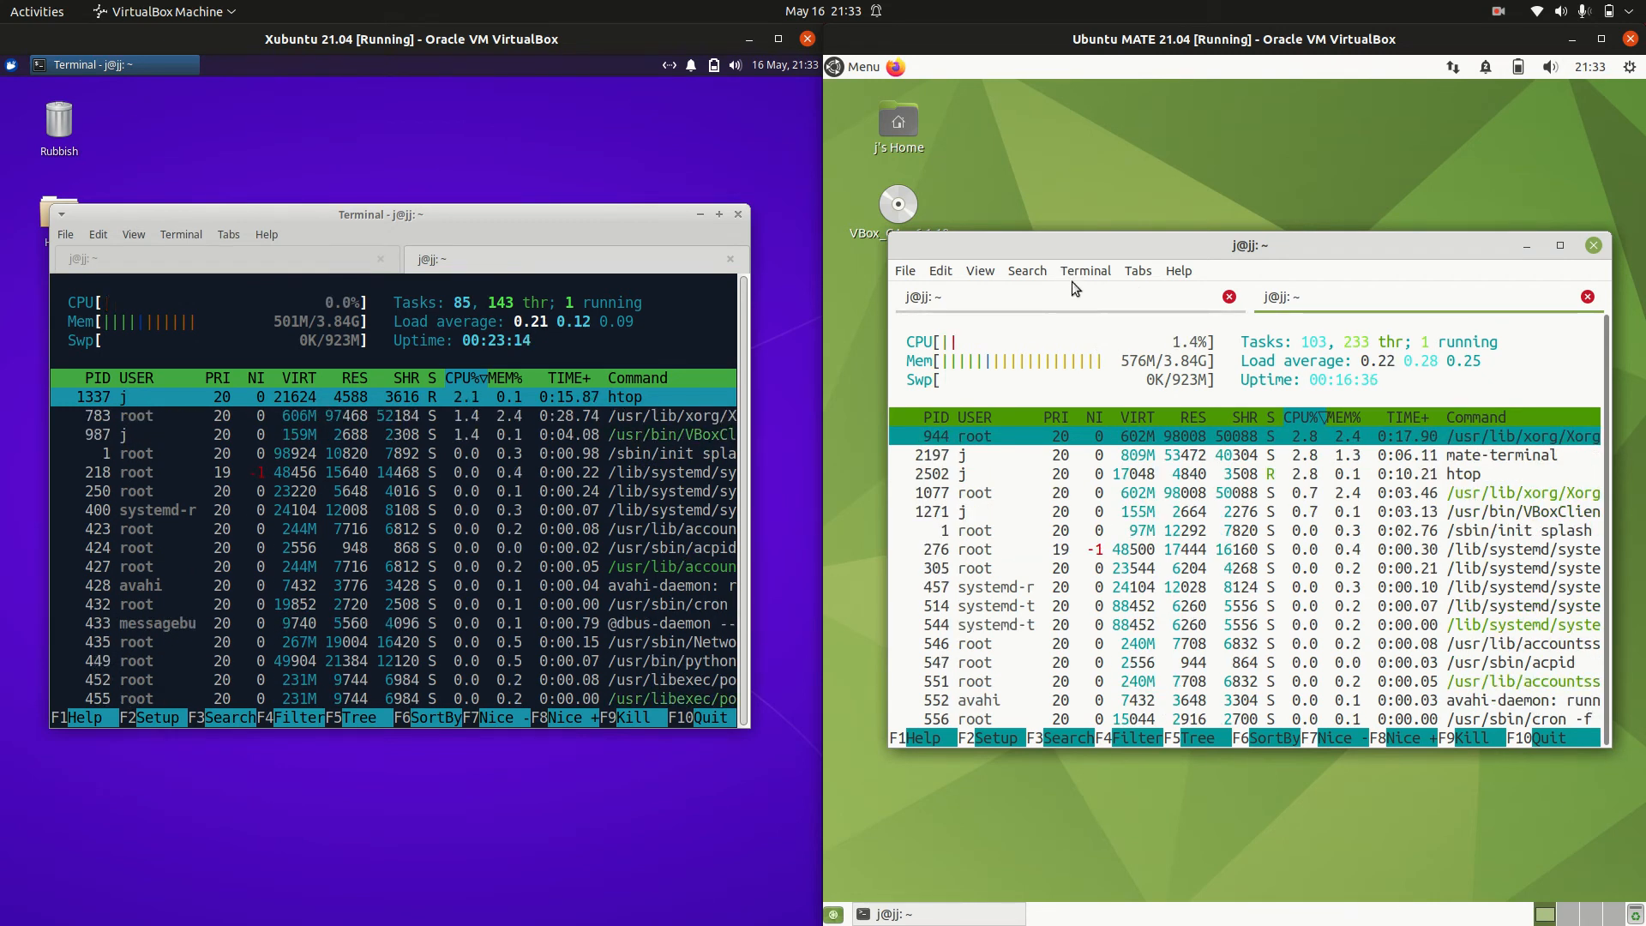
- Show the Xubuntu Whisker applications menu while htop keeps running in both guests
click(12, 64)
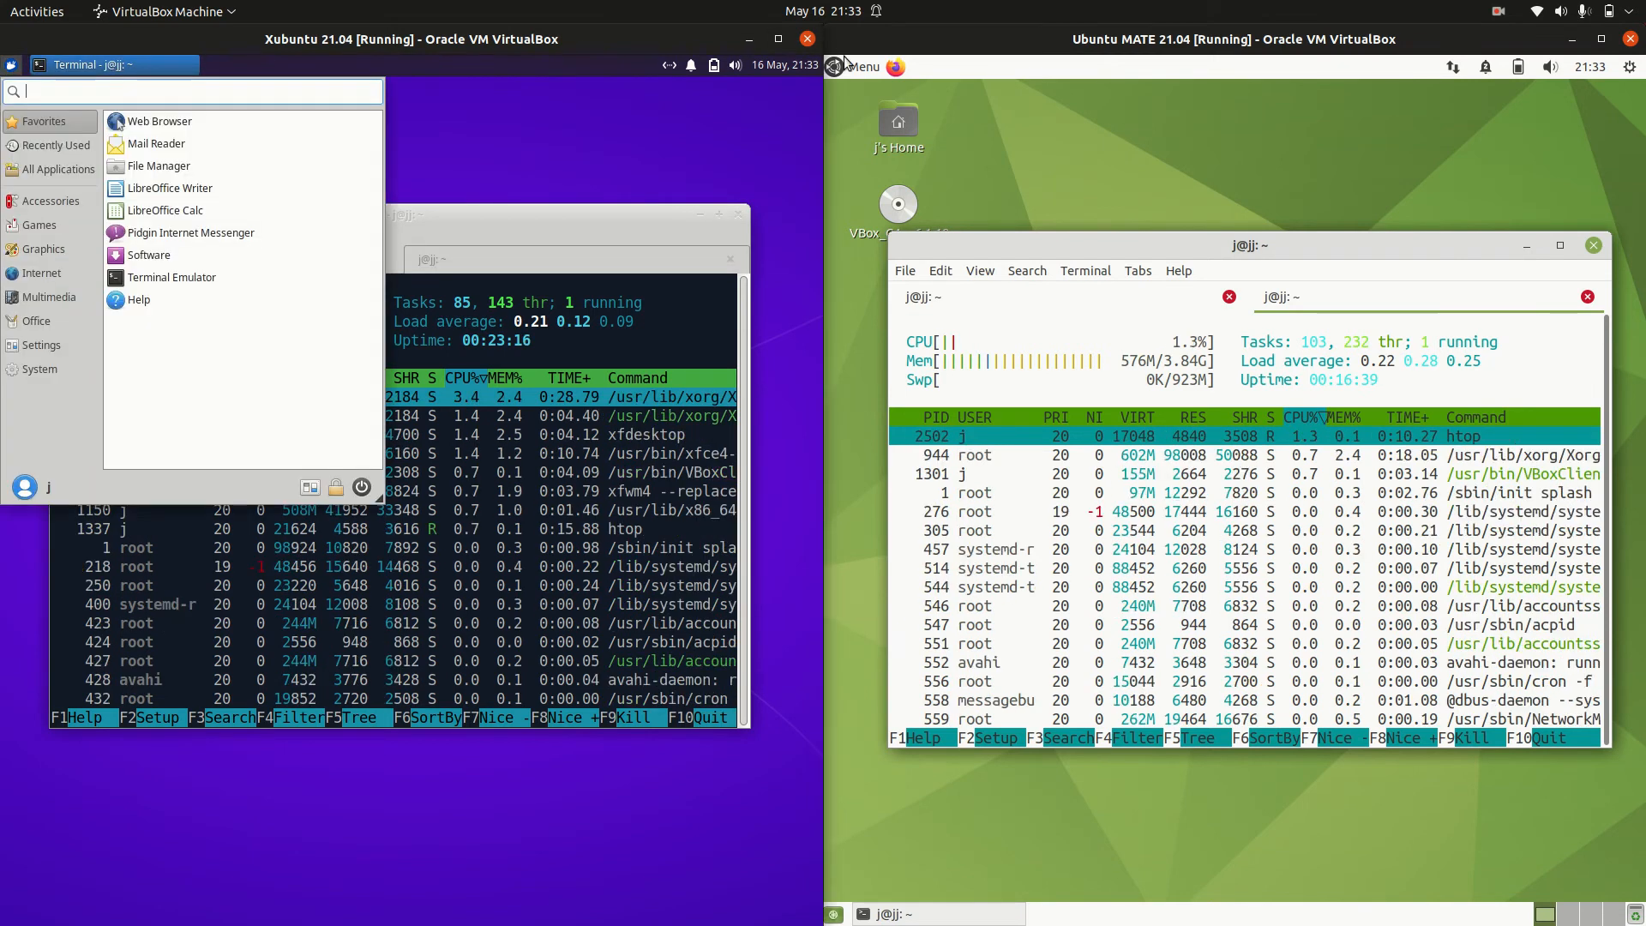
- Dismiss the Xubuntu and Ubuntu MATE menus so neofetch system info shows in both terminals
click(854, 67)
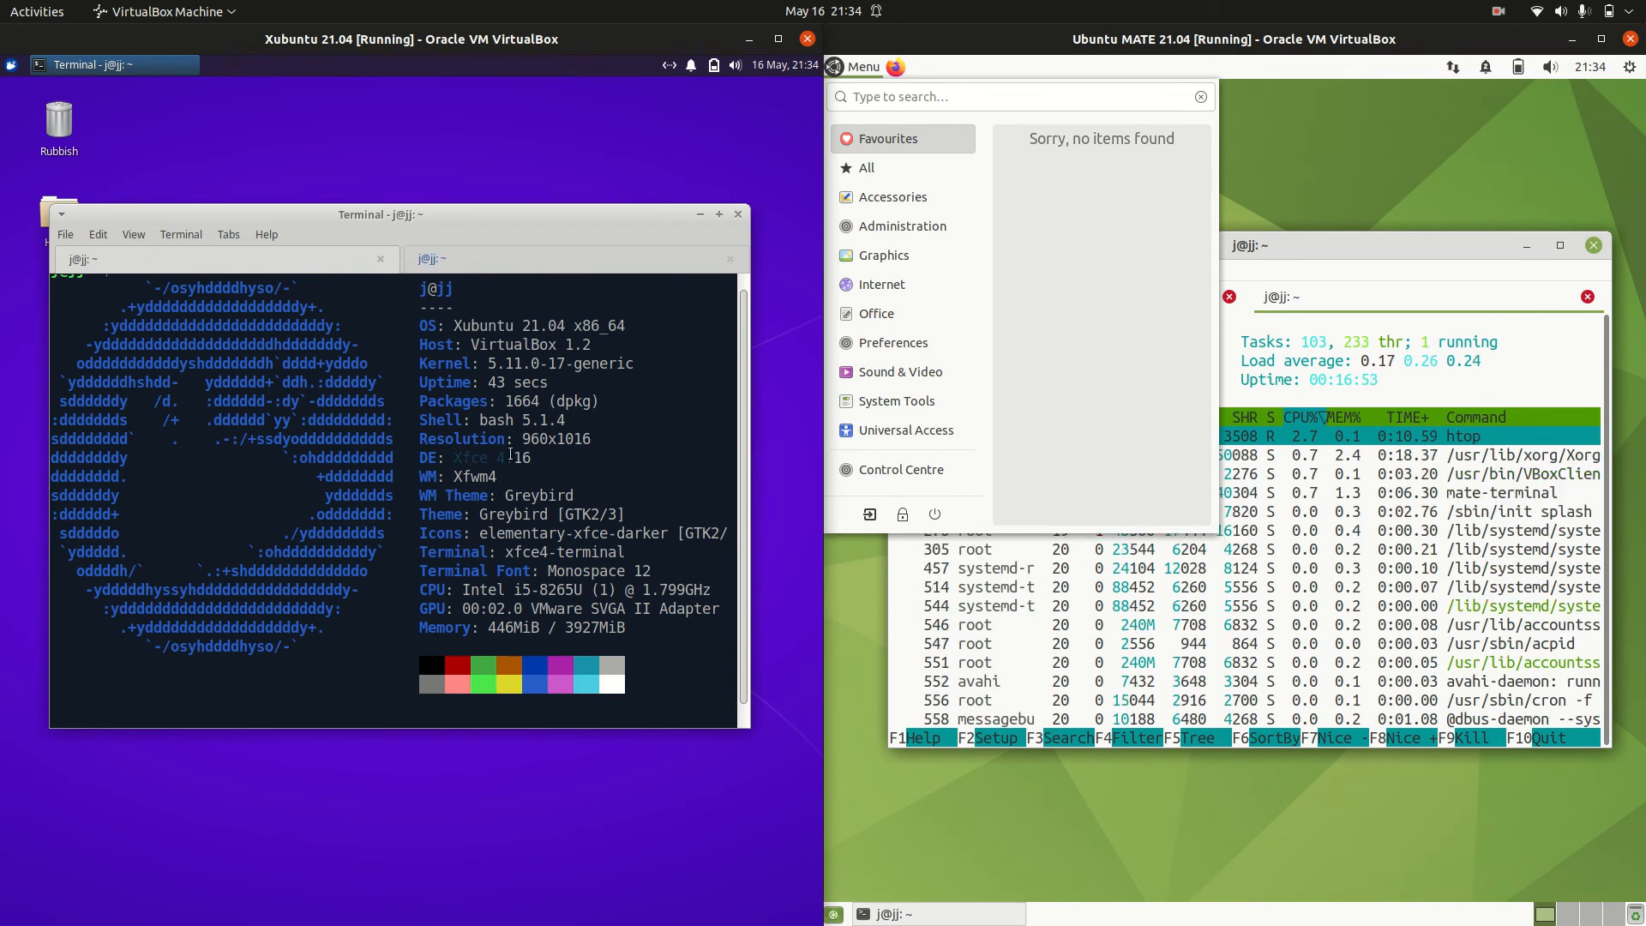
click(876, 312)
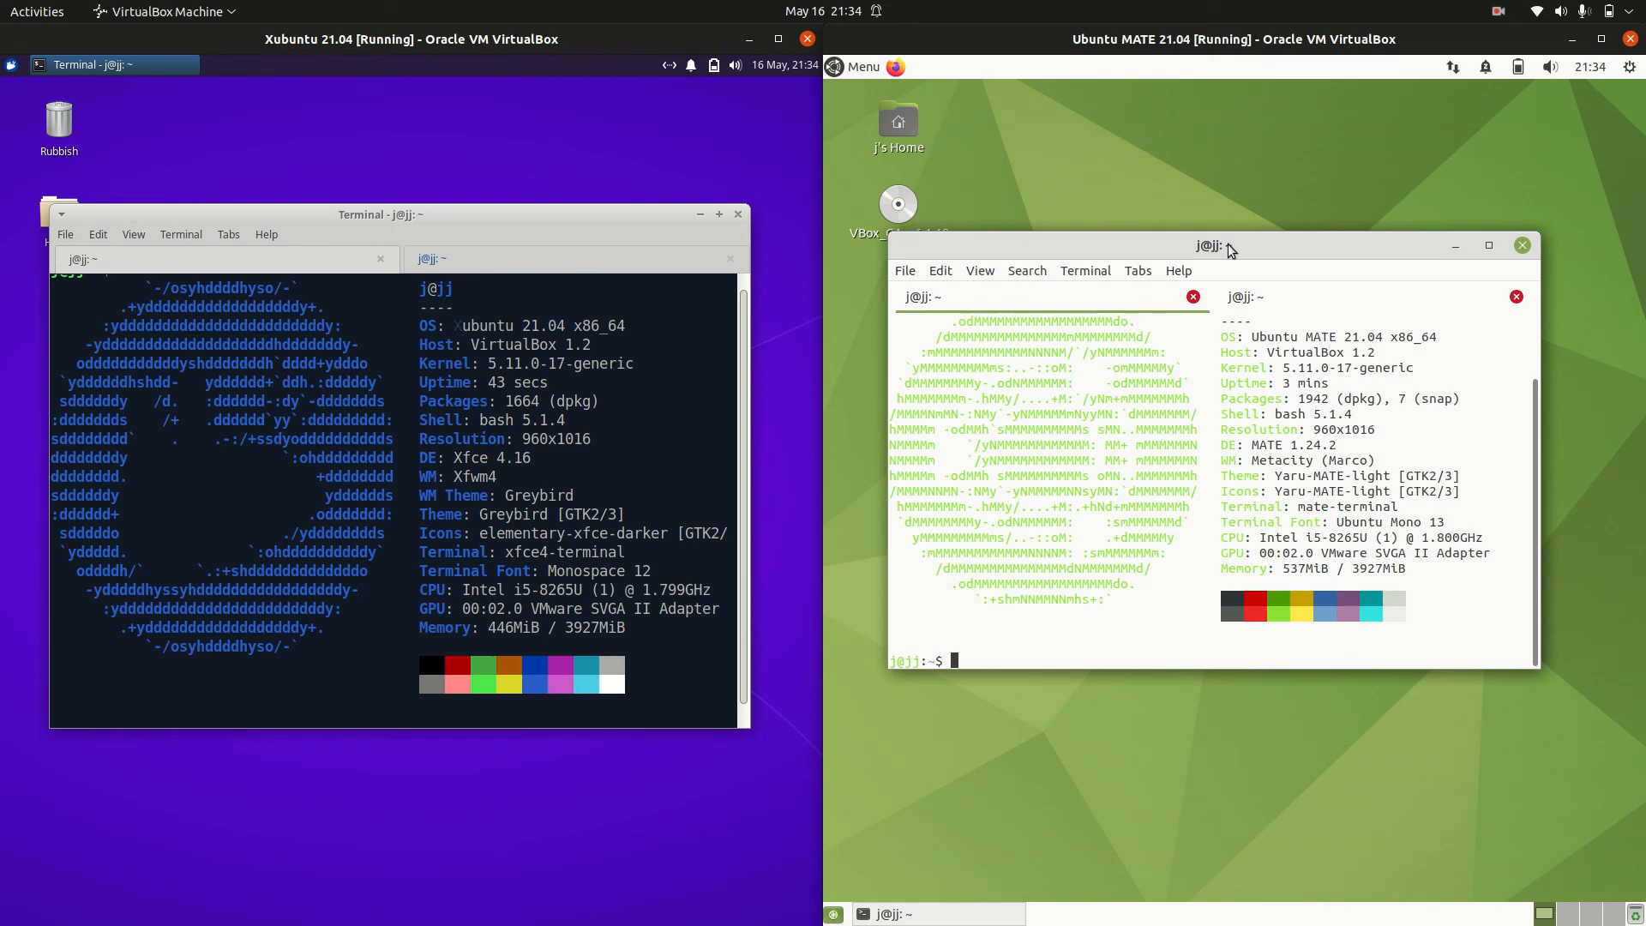
mouse_move(1409, 353)
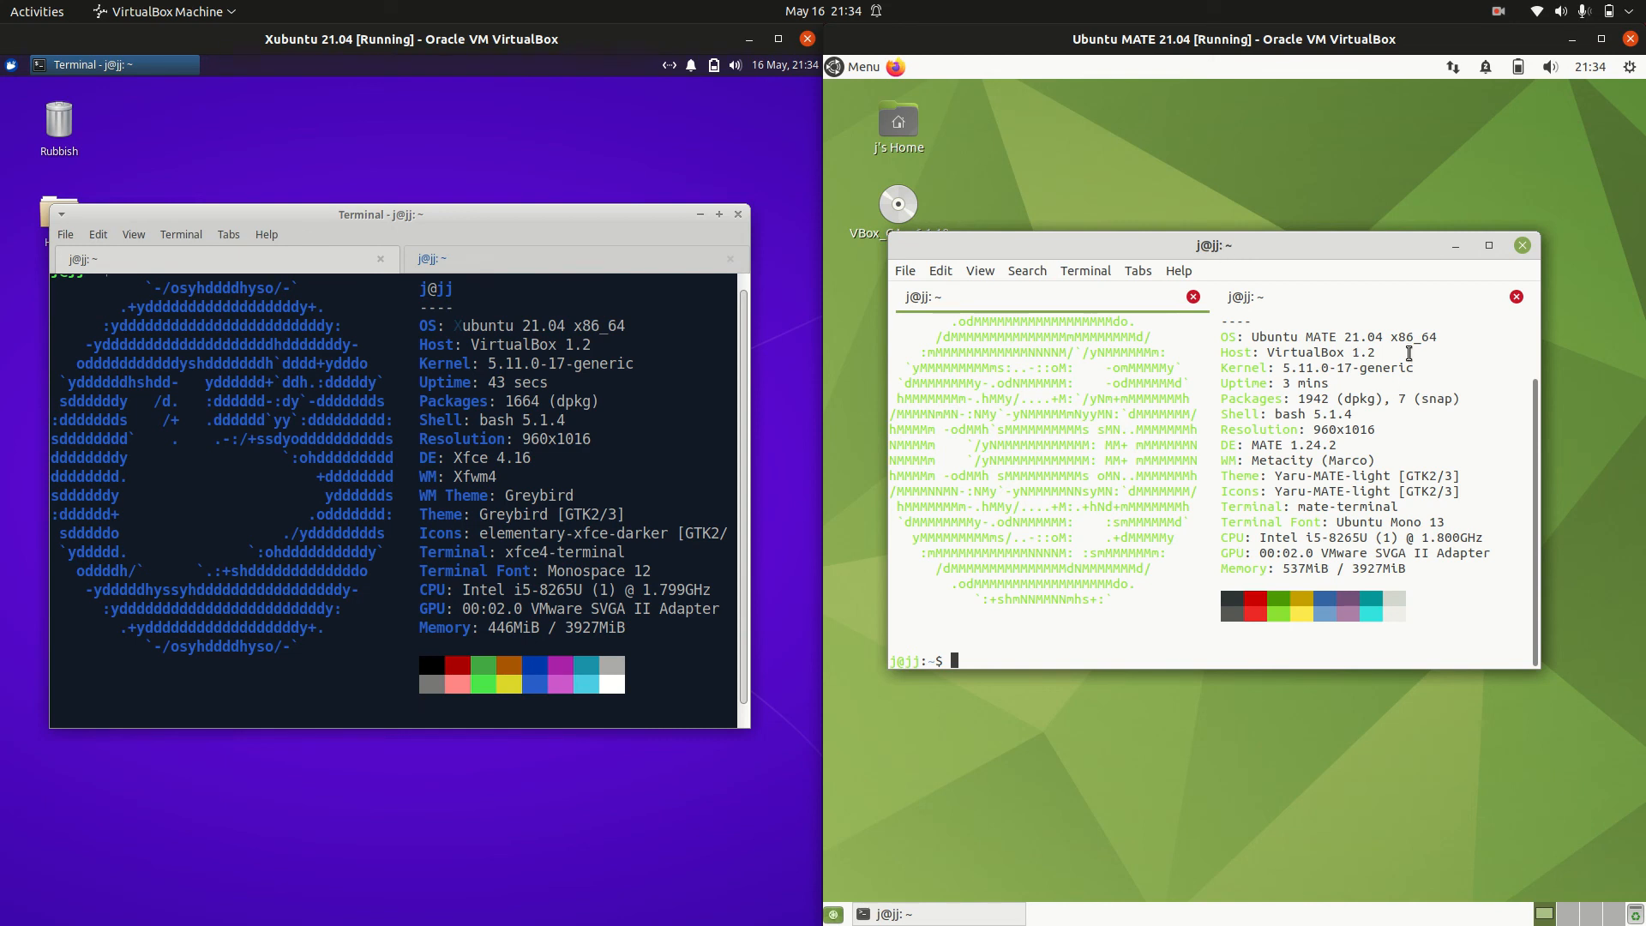